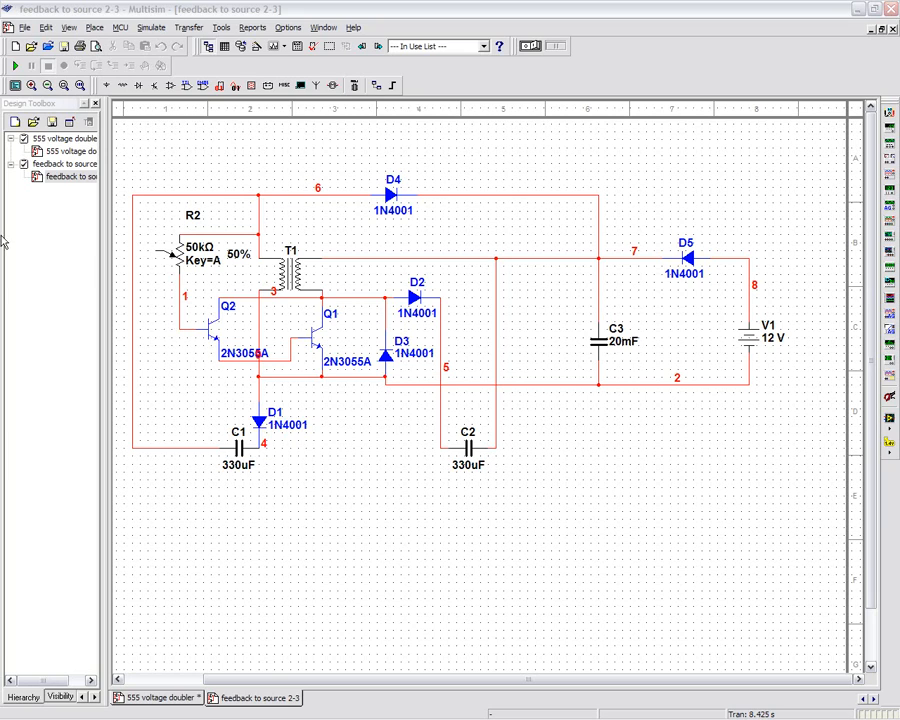
mouse_move(228, 334)
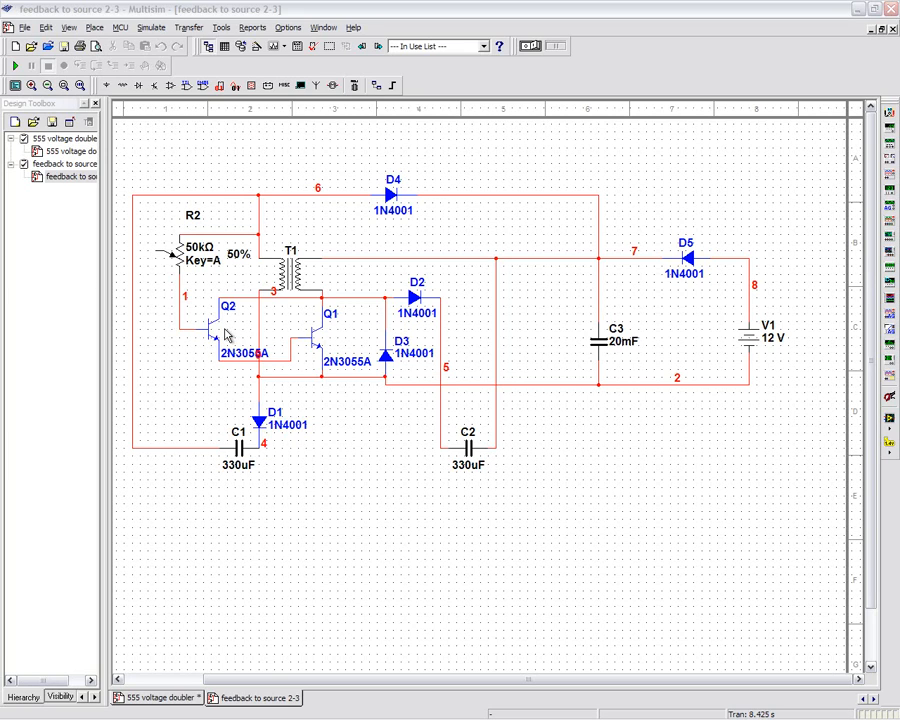
mouse_move(392, 452)
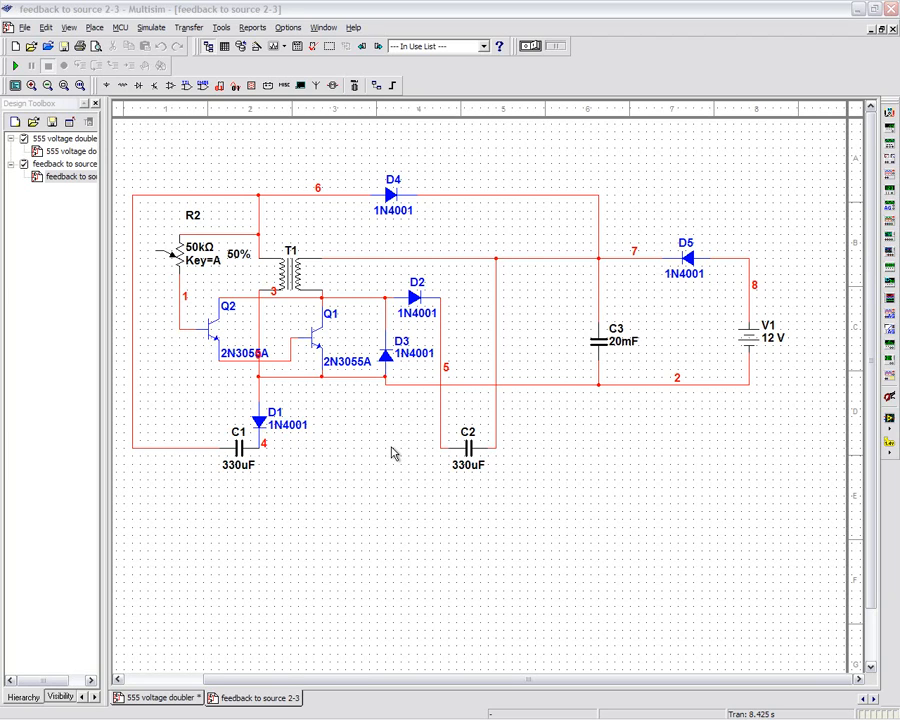
mouse_move(338, 570)
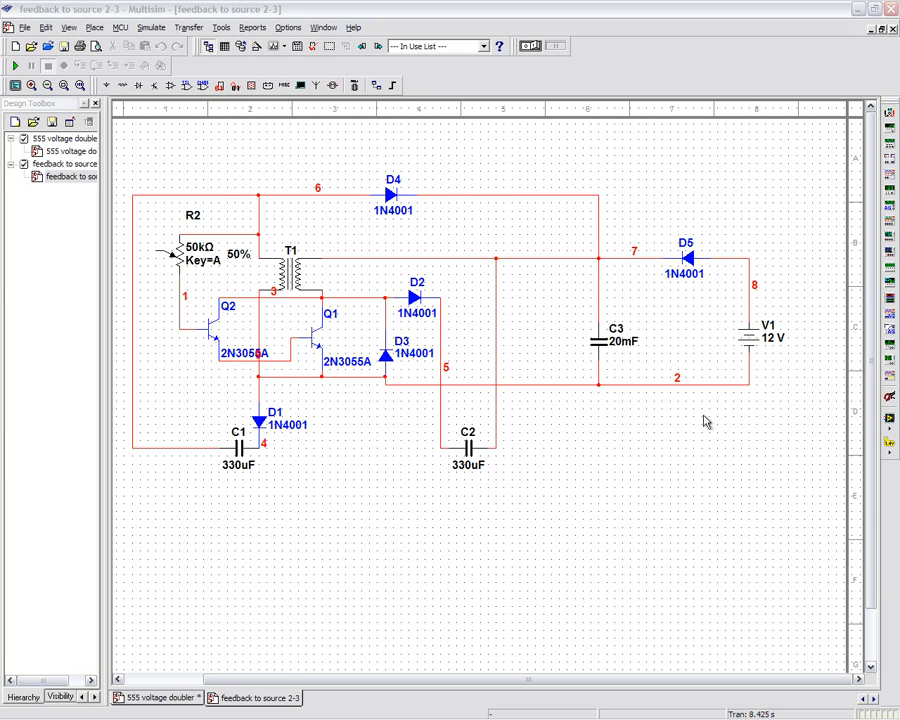
mouse_move(598, 516)
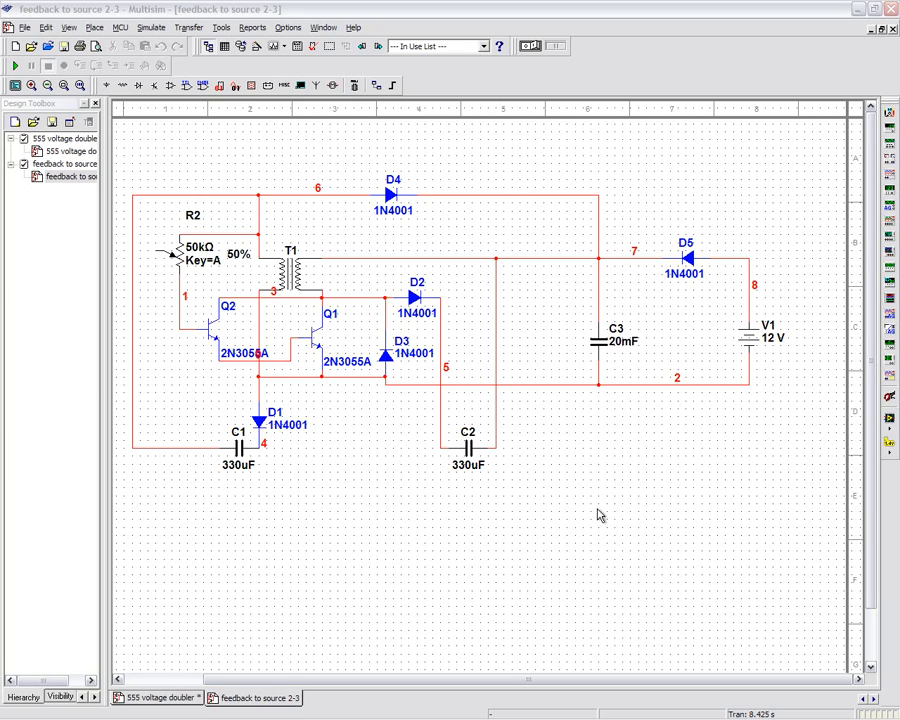
mouse_move(428, 296)
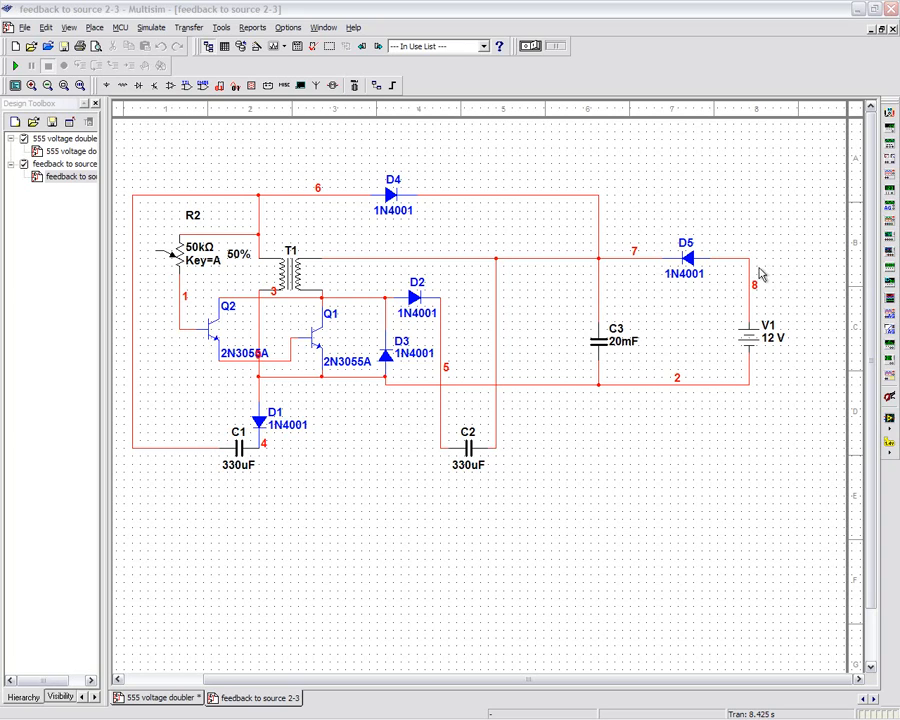
mouse_move(616, 514)
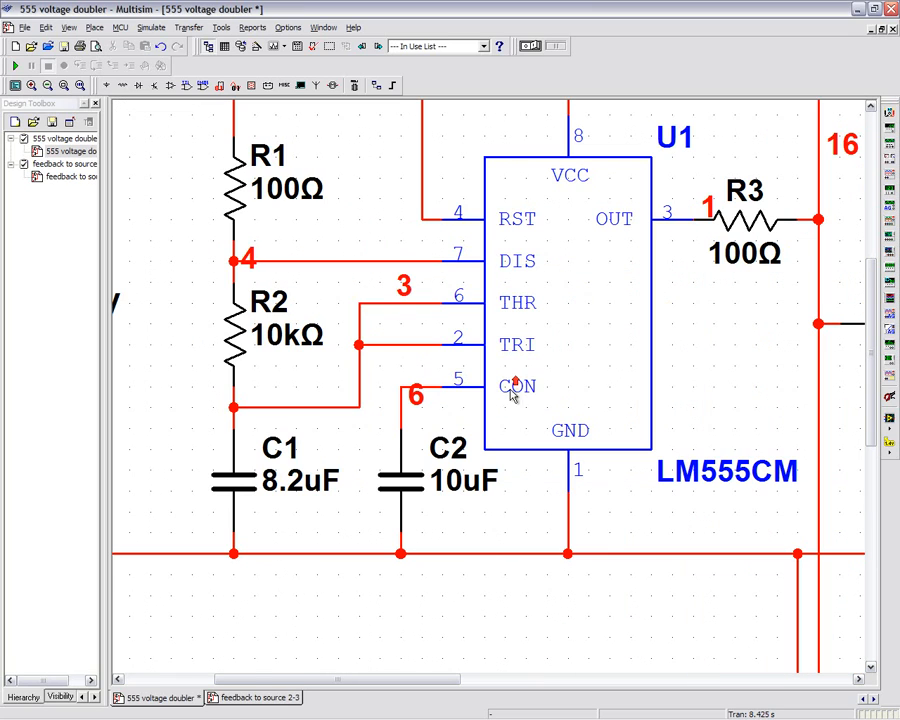
mouse_move(664, 388)
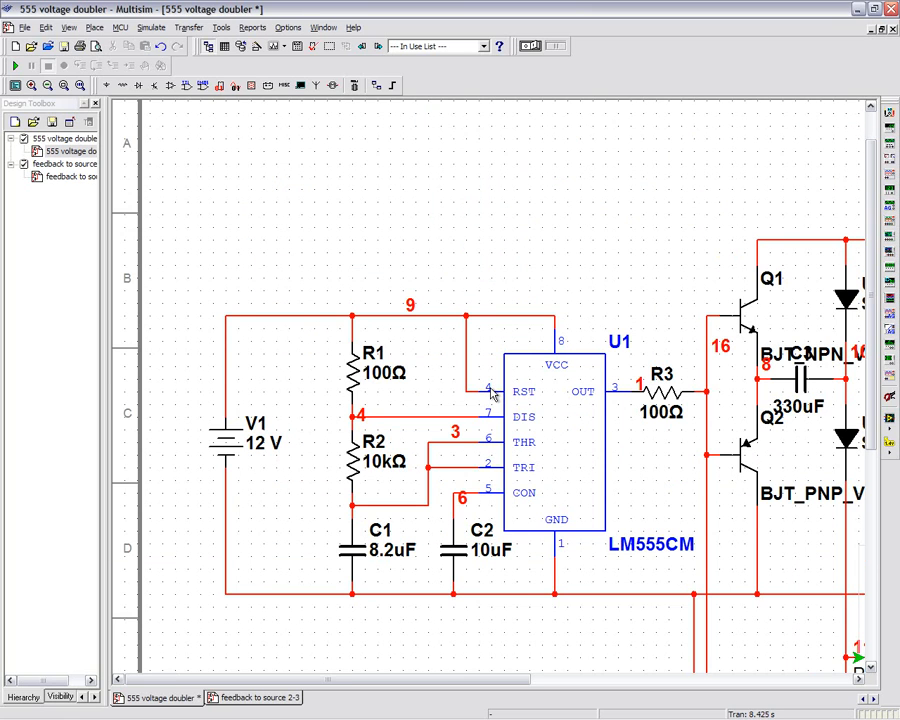
mouse_move(338, 564)
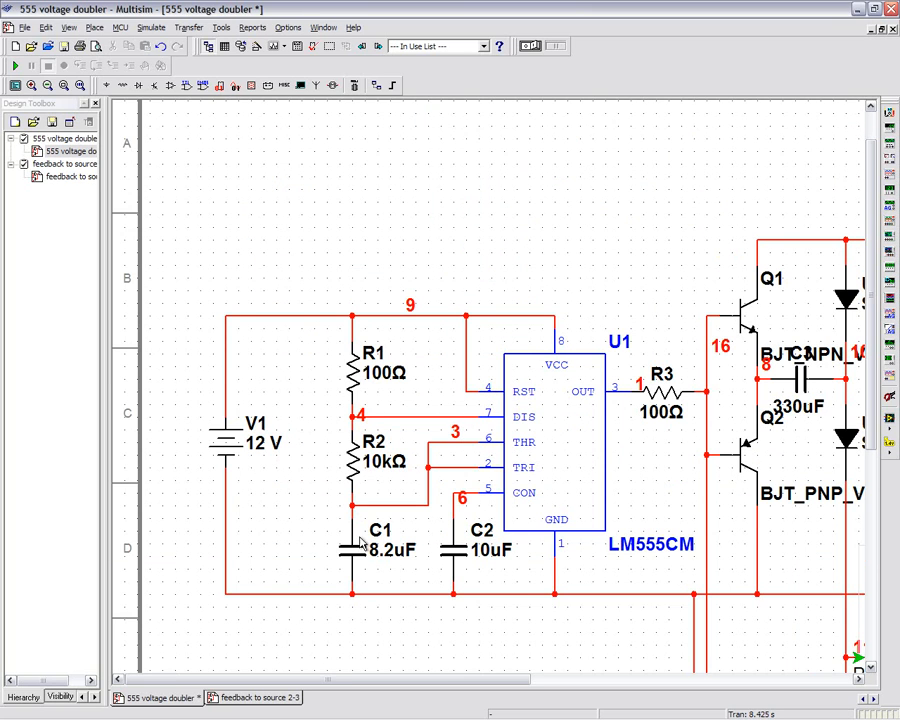
mouse_move(248, 472)
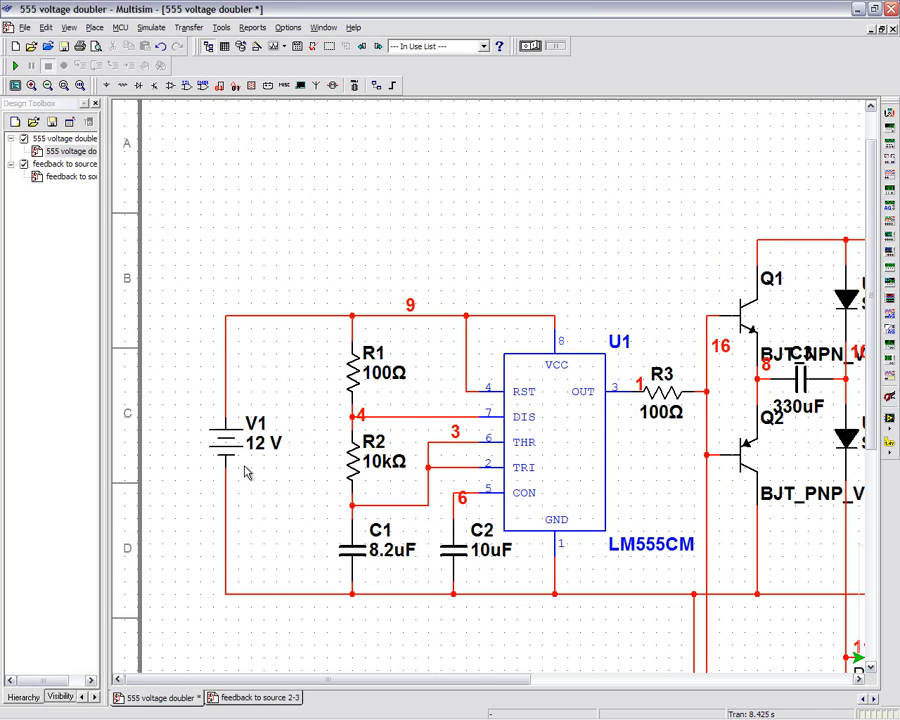
mouse_move(164, 432)
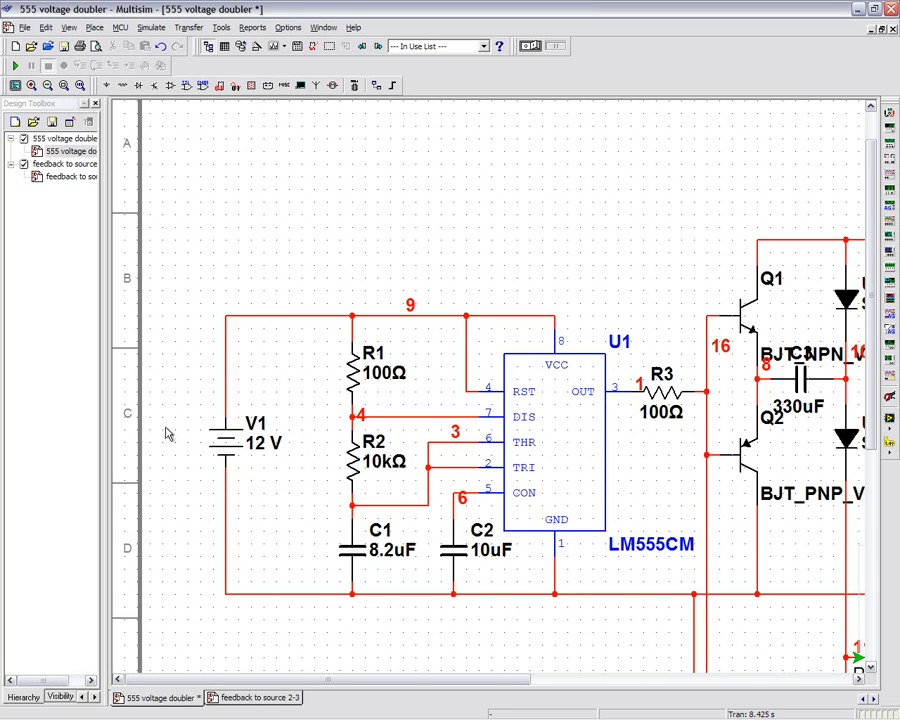
mouse_move(252, 460)
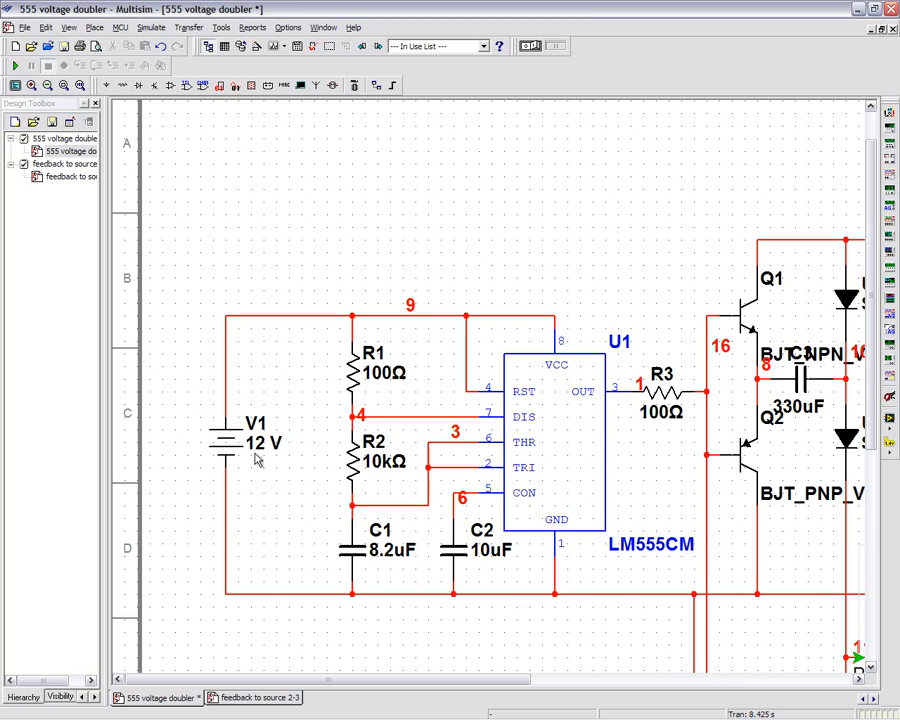
mouse_move(264, 470)
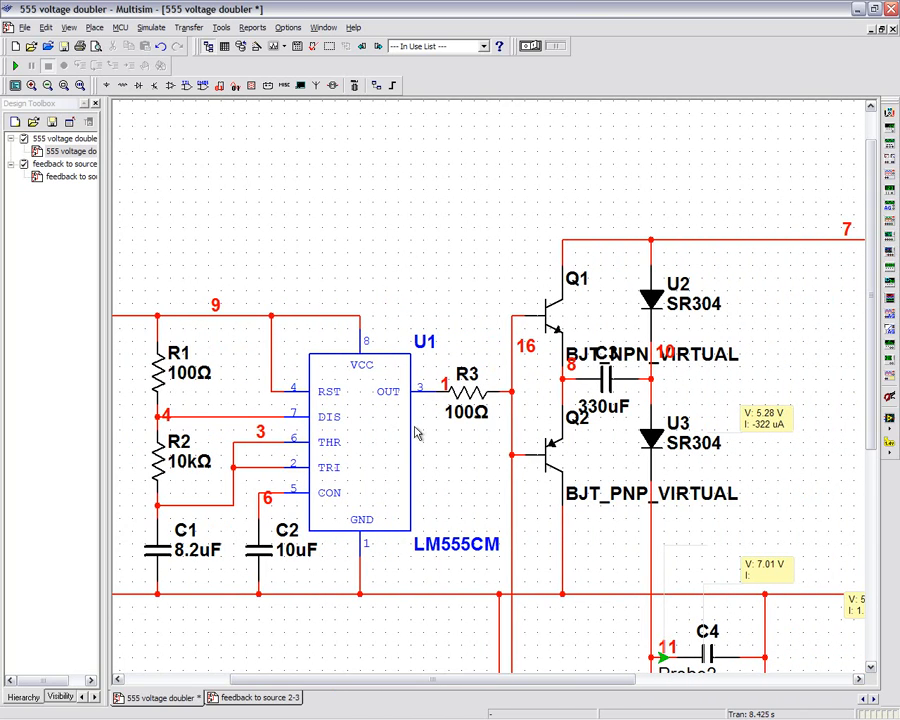
mouse_move(440, 432)
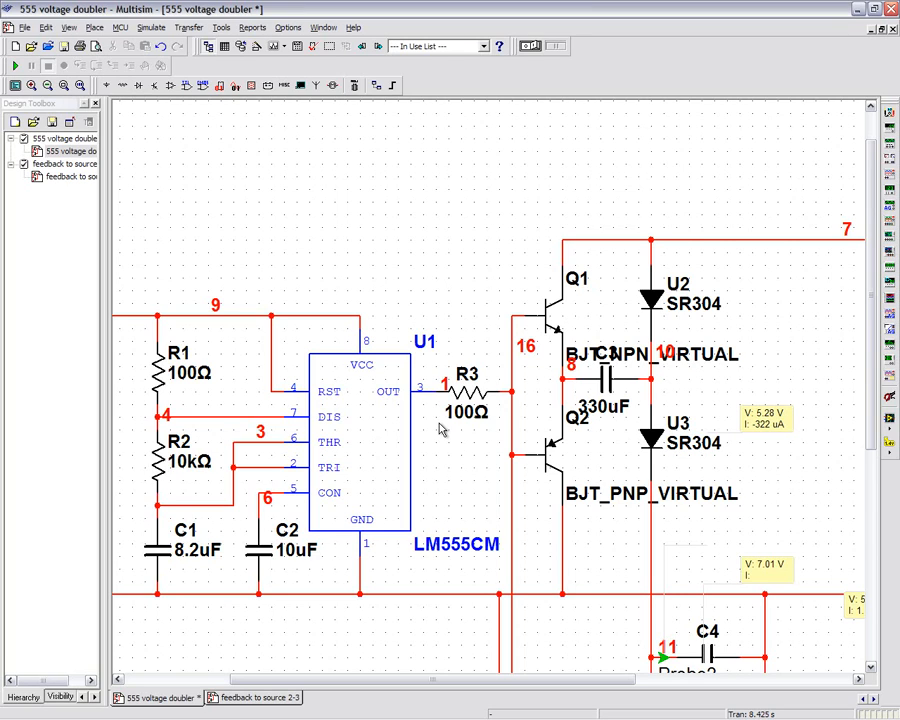
mouse_move(566, 448)
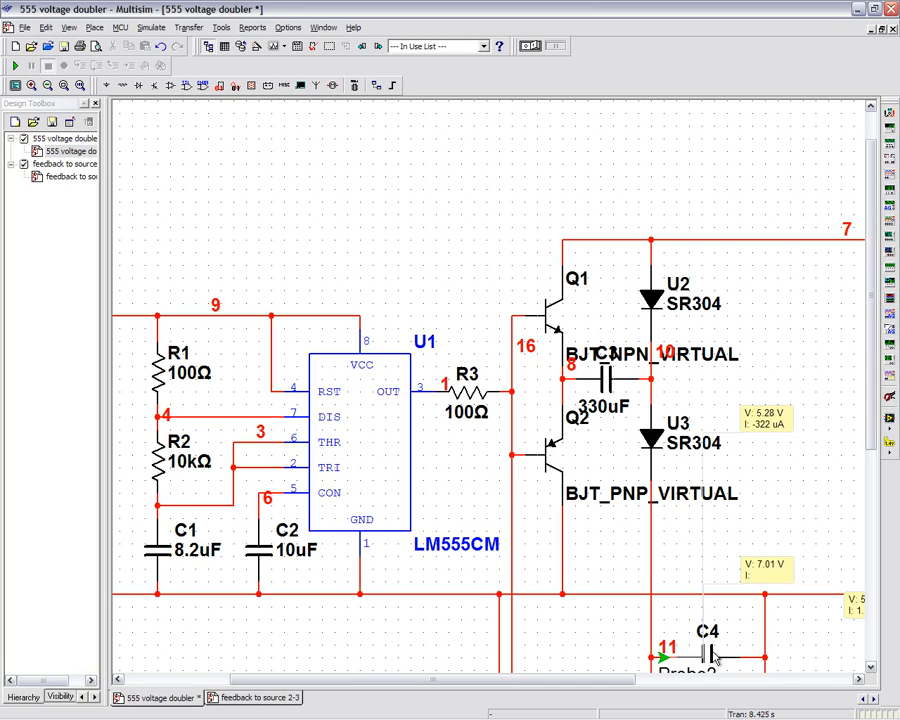
mouse_move(704, 356)
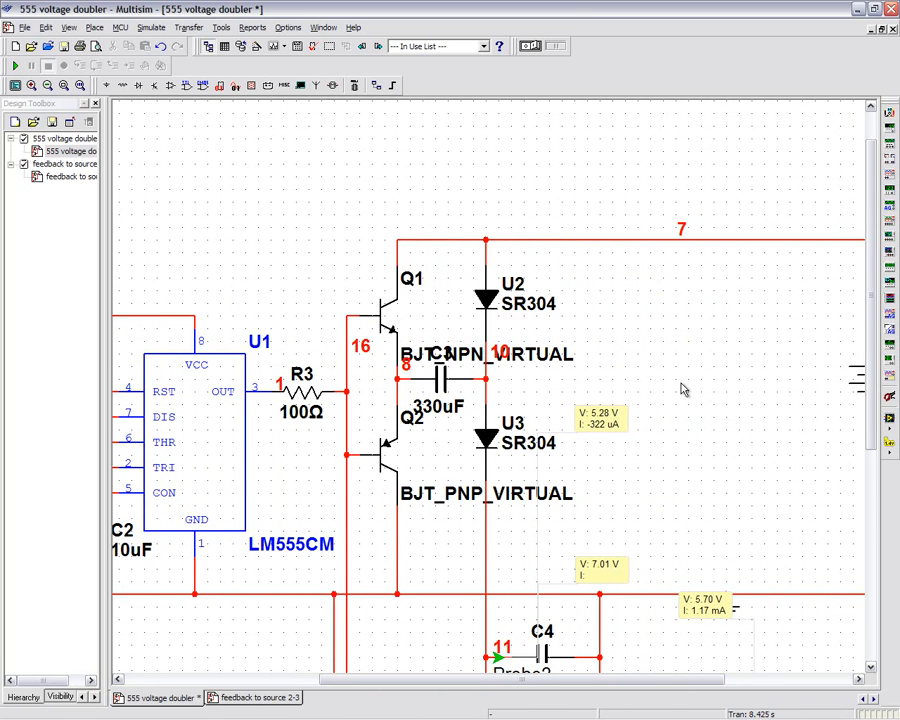
mouse_move(512, 312)
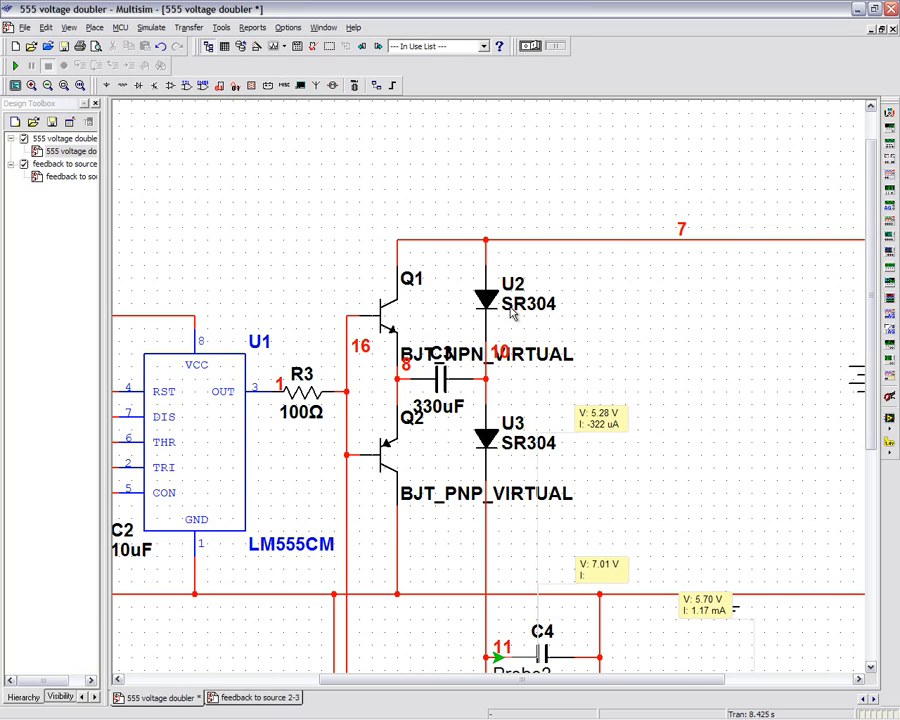
mouse_move(532, 316)
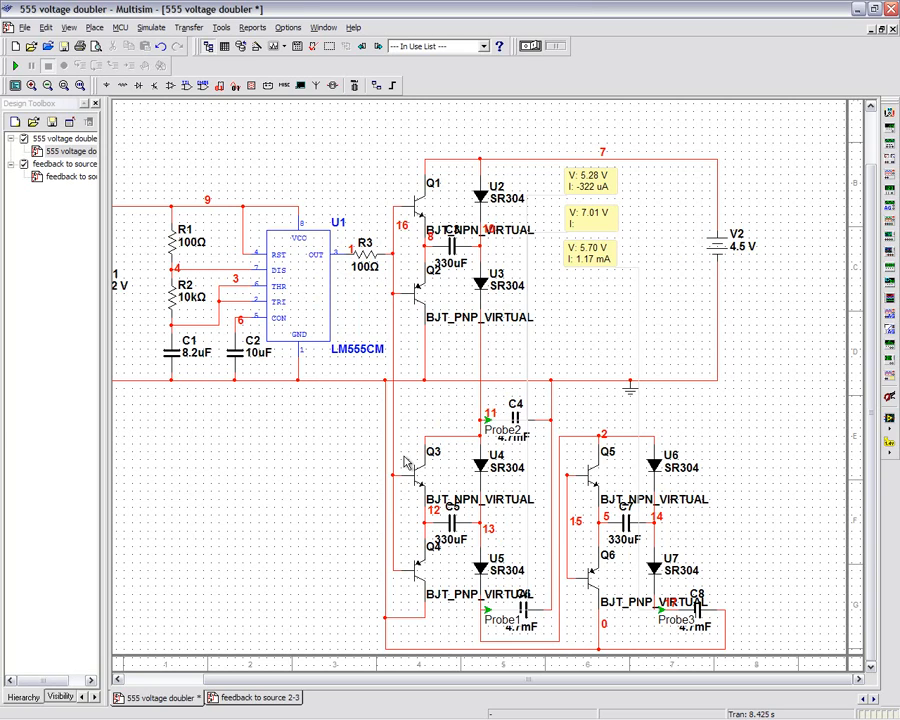
mouse_move(668, 306)
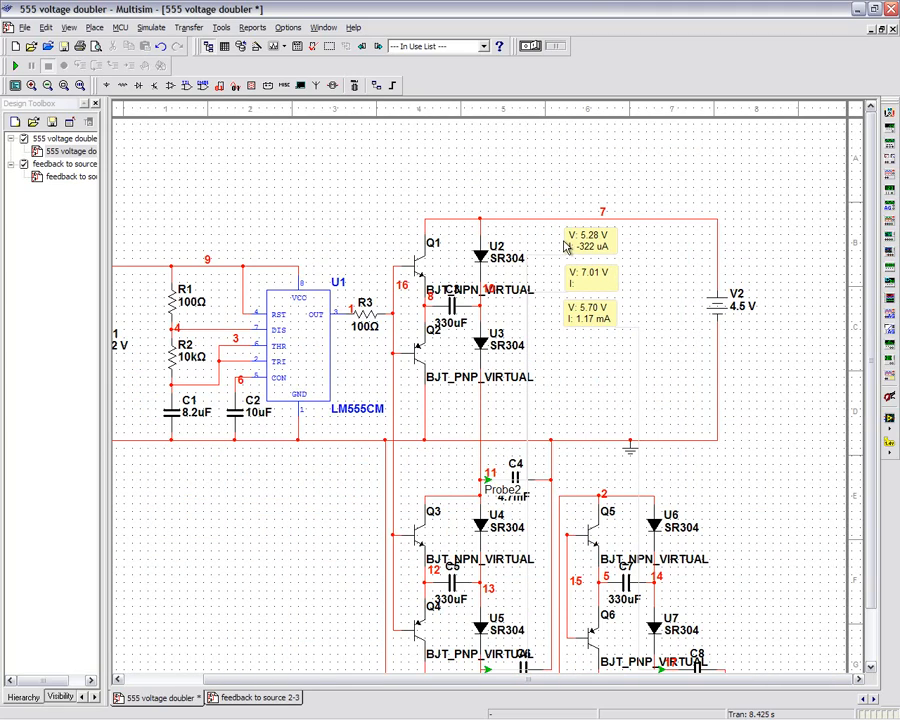
mouse_move(616, 314)
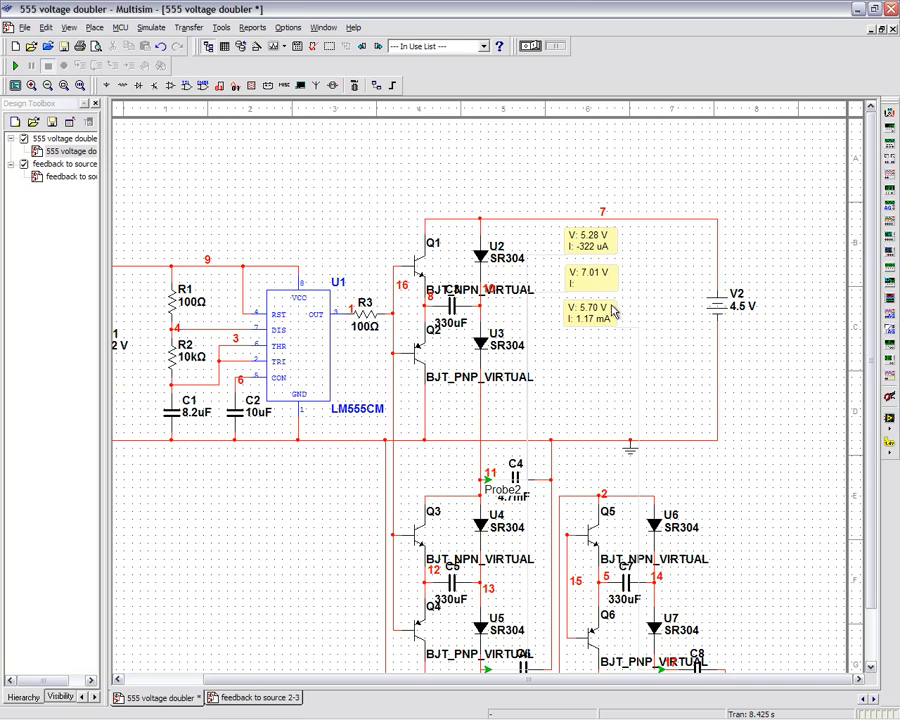
mouse_move(542, 348)
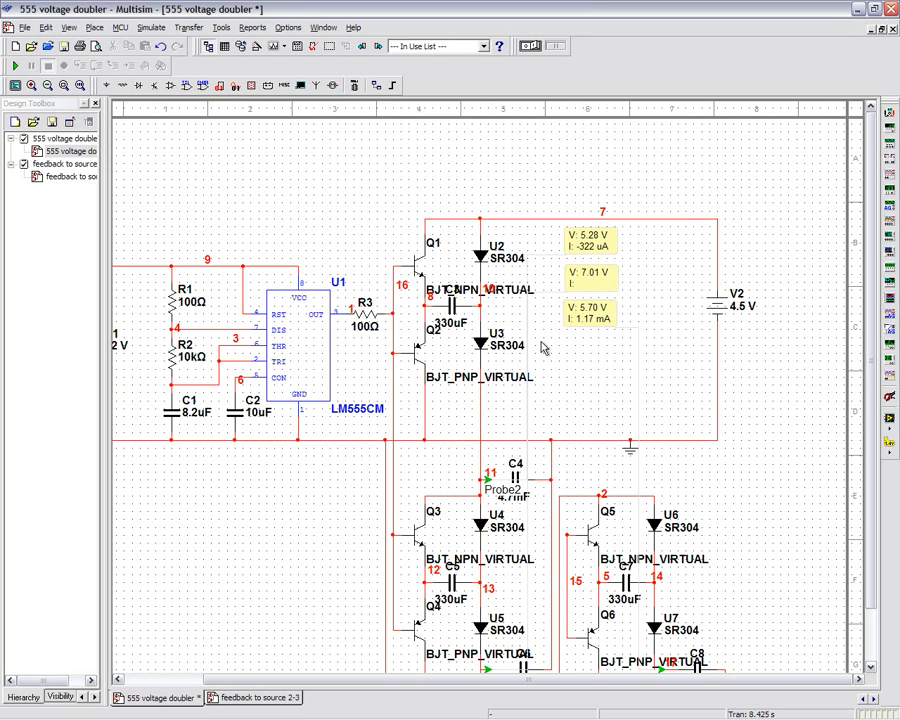
mouse_move(568, 348)
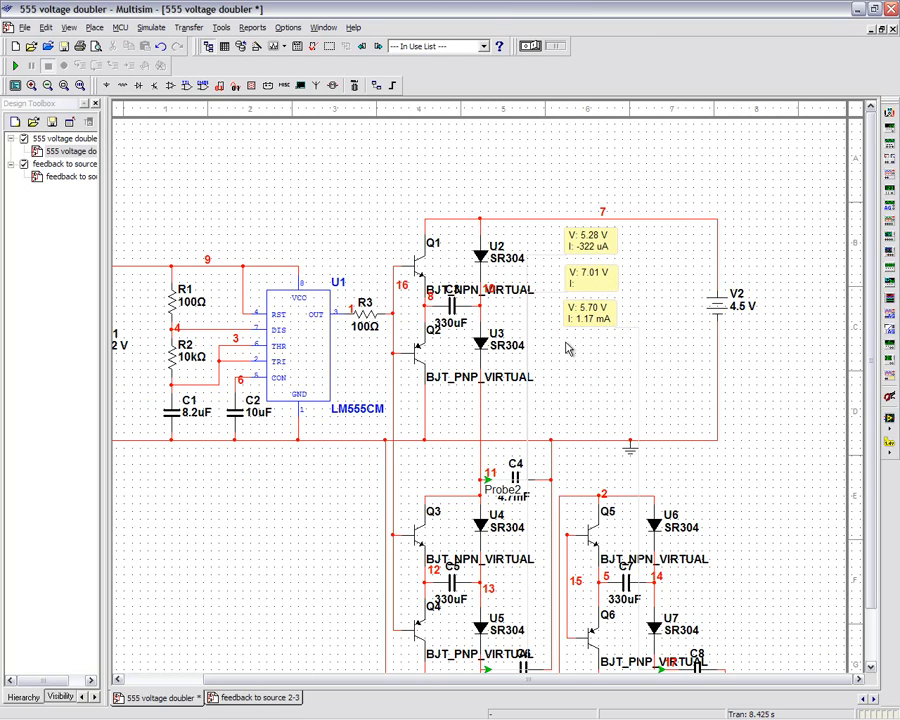